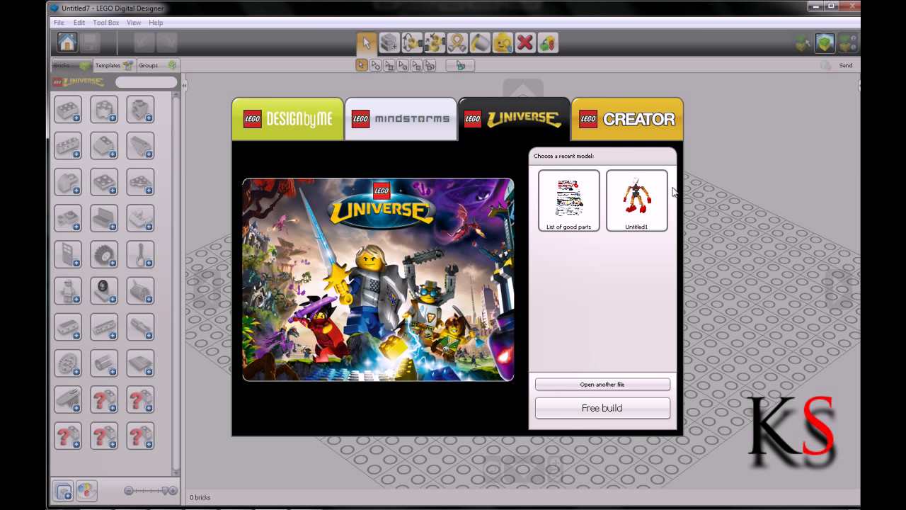
mouse_move(623, 96)
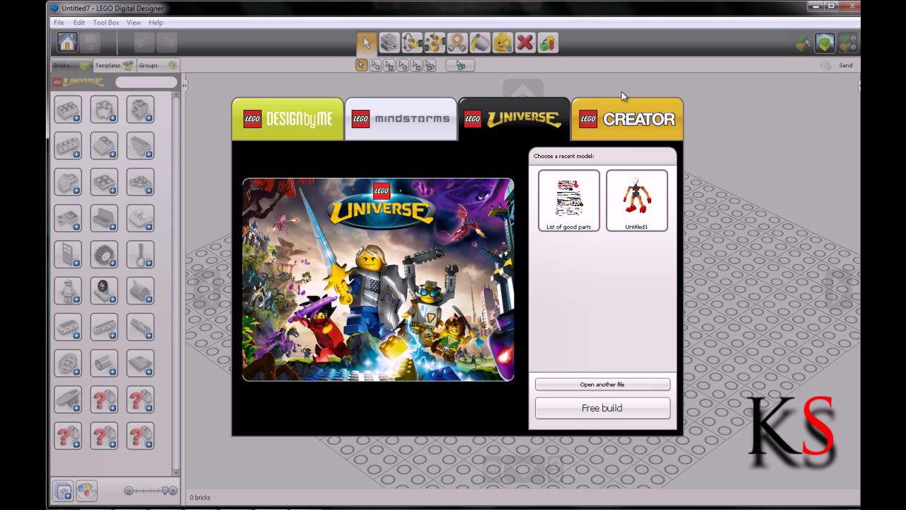
mouse_move(564, 172)
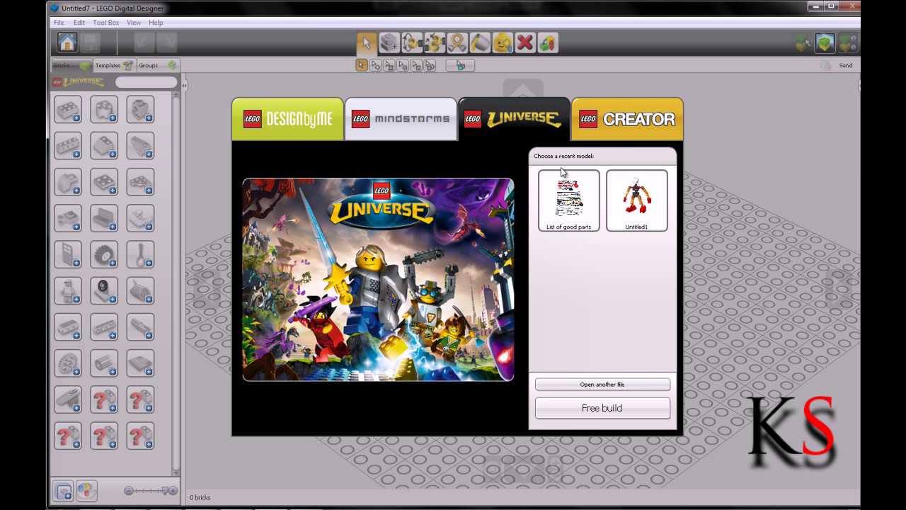
mouse_move(635, 408)
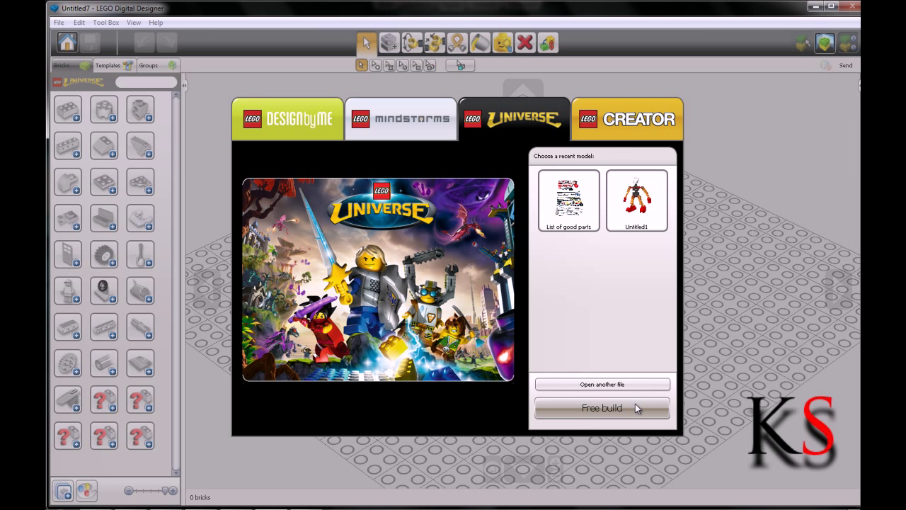
mouse_move(637, 383)
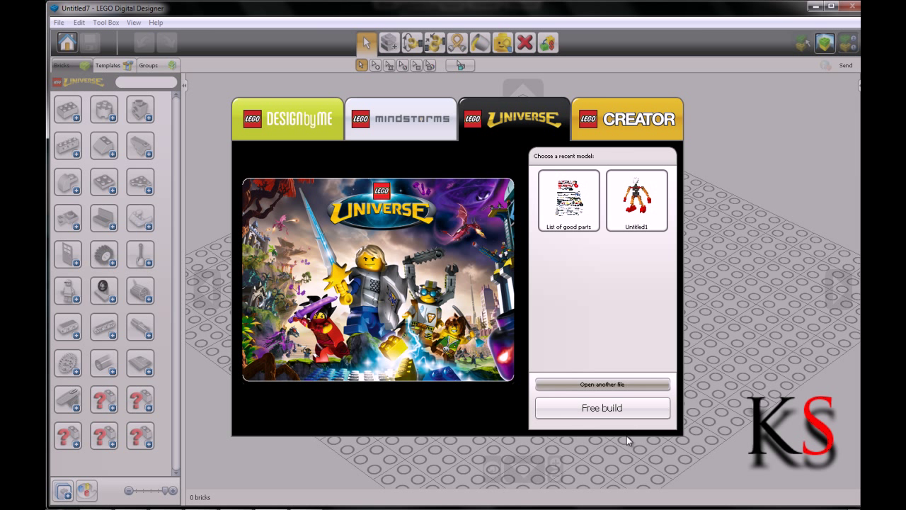
Step: Start a free build and scroll the brick palette down to the Bionicle leg pieces
click(601, 408)
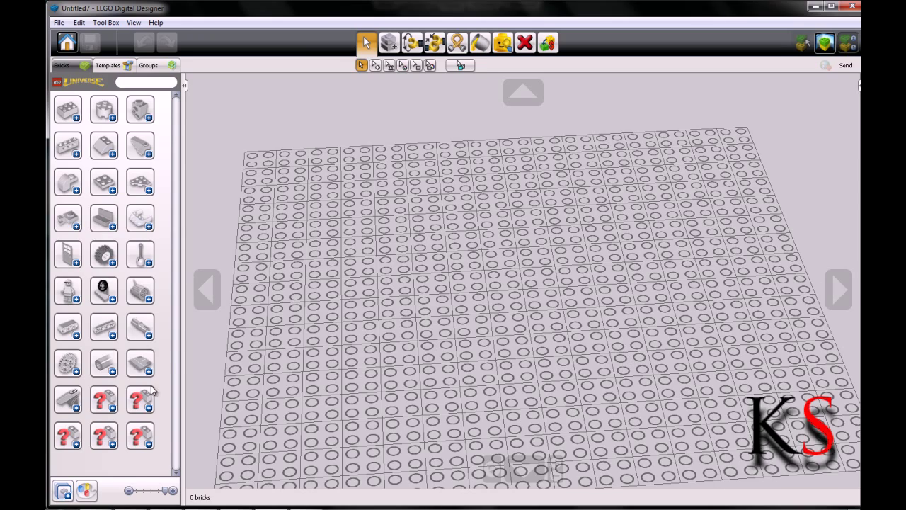
scroll(down, 3)
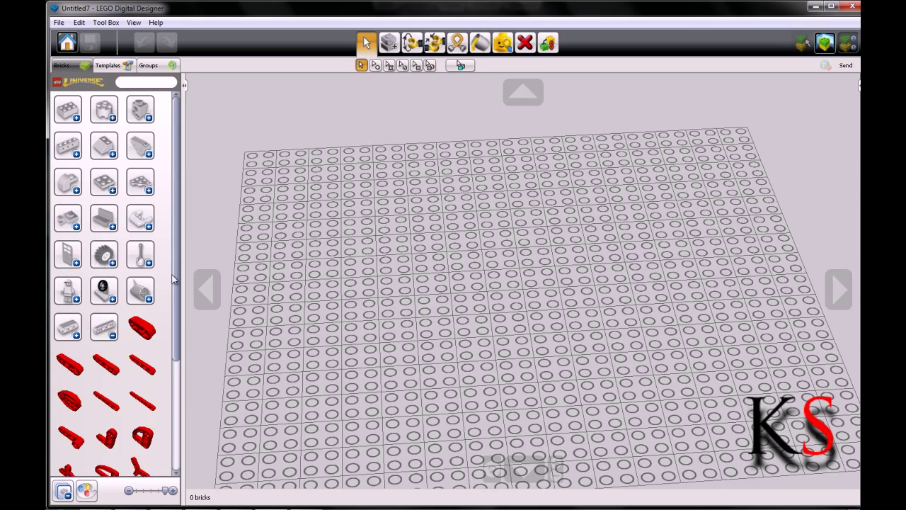
scroll(down, 3)
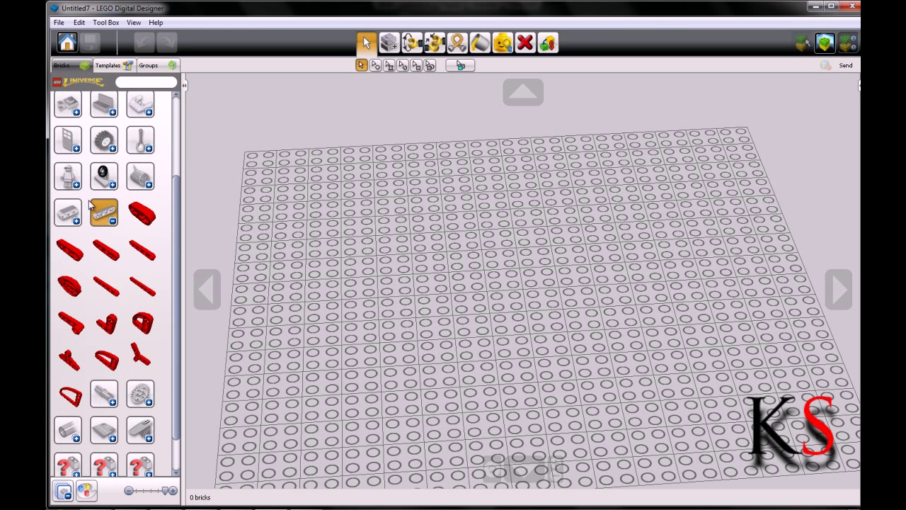
scroll(up, 3)
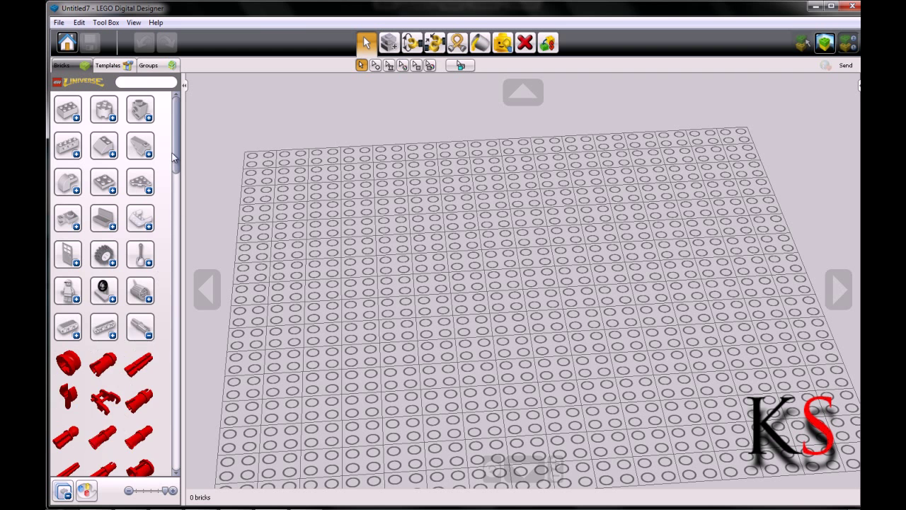
scroll(down, 3)
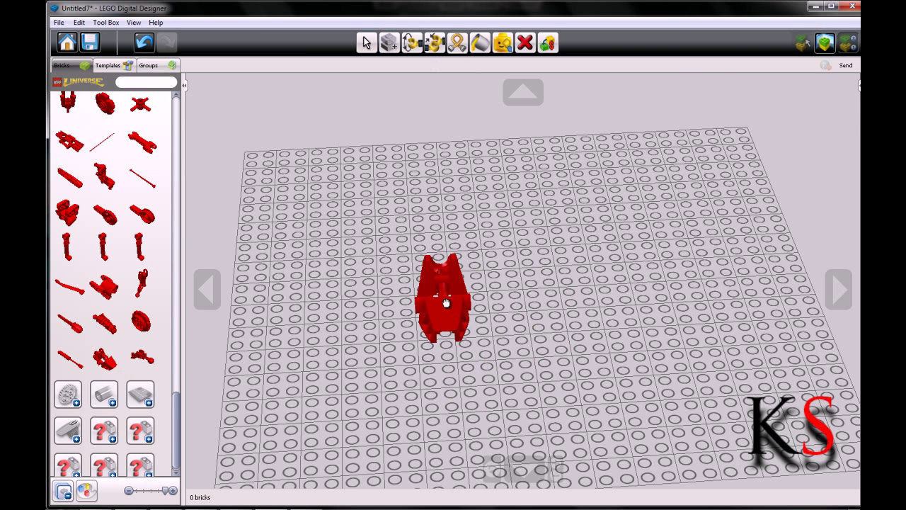
Step: Pick another red leg piece from the palette and accept the pricing warning
click(444, 297)
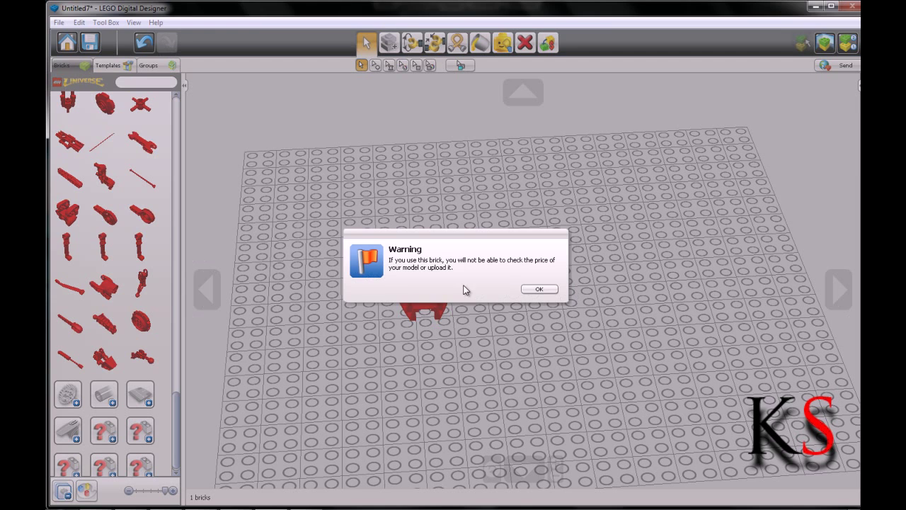
click(538, 289)
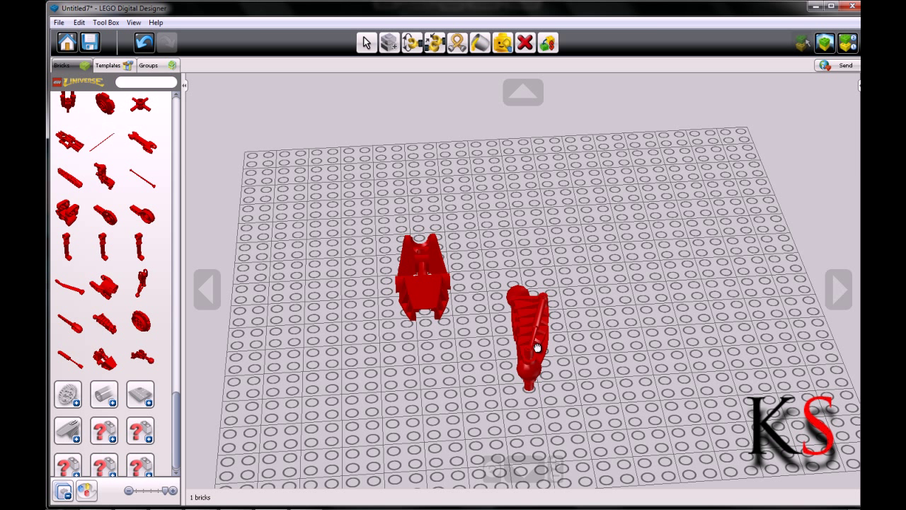
Step: Move the second red piece beside the first and snap it on top to form one leg
drag(535, 347, 581, 371)
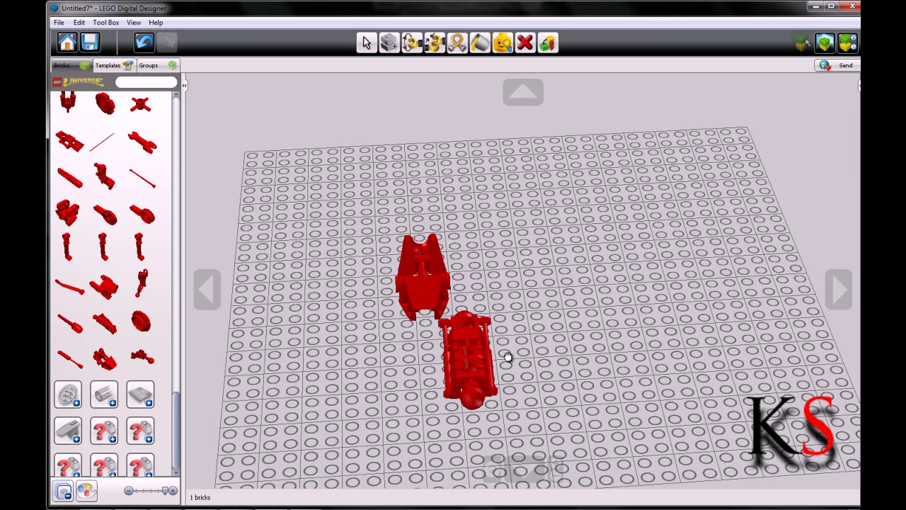
drag(470, 354, 451, 326)
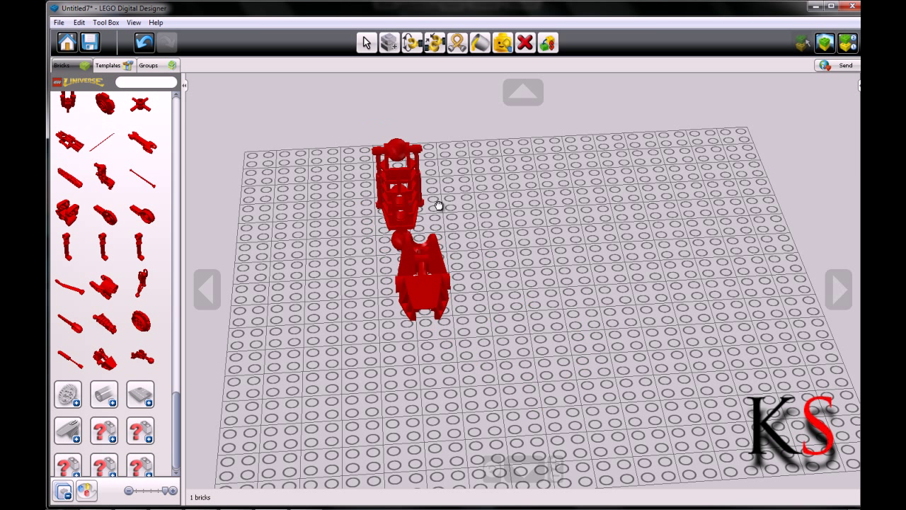
click(413, 184)
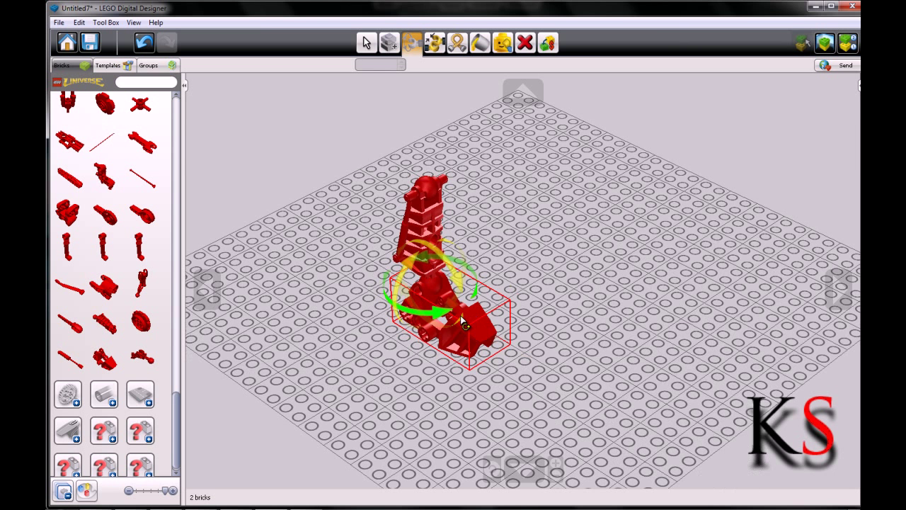
mouse_move(521, 283)
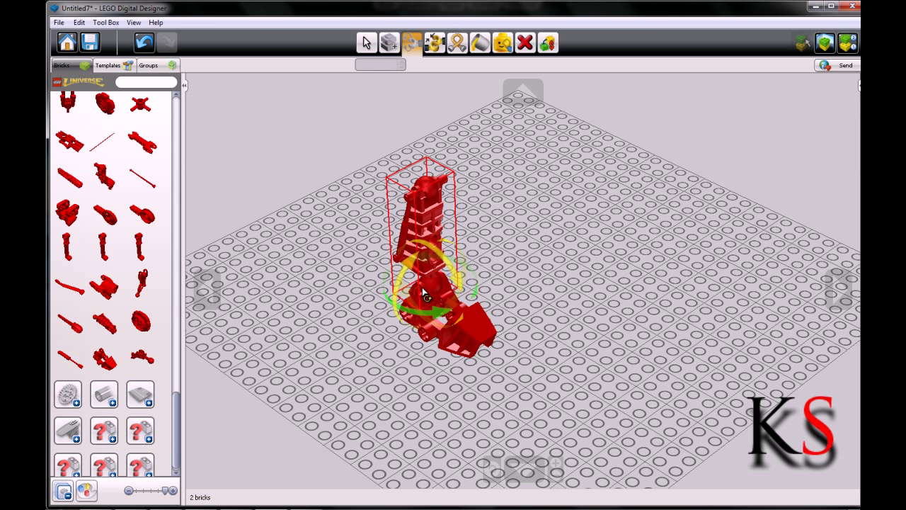
click(367, 43)
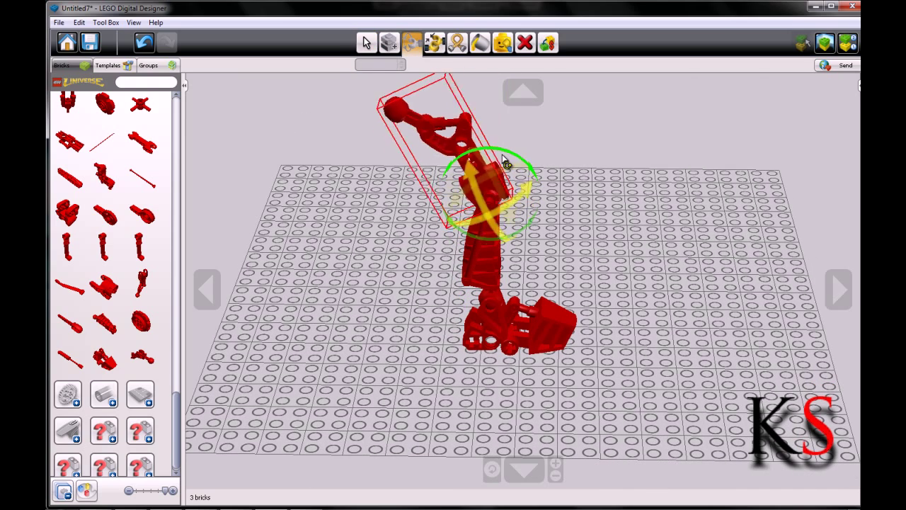
drag(503, 163, 538, 184)
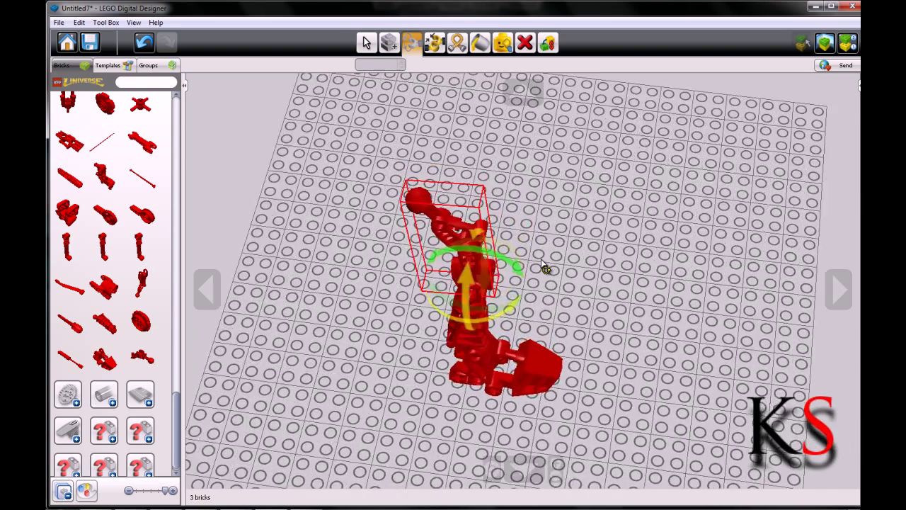
drag(545, 267, 482, 284)
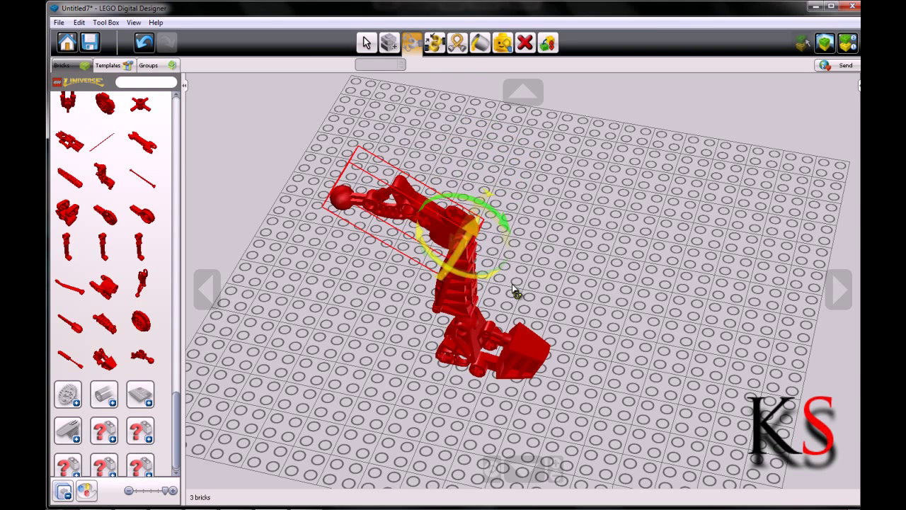
mouse_move(367, 42)
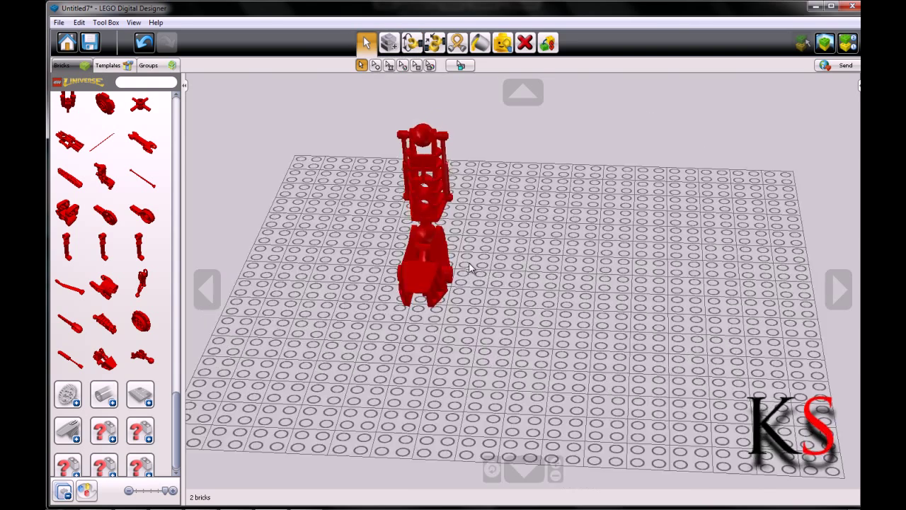
Step: Attach a third red piece to the top of the leg, making a three-part leg
drag(470, 268, 598, 322)
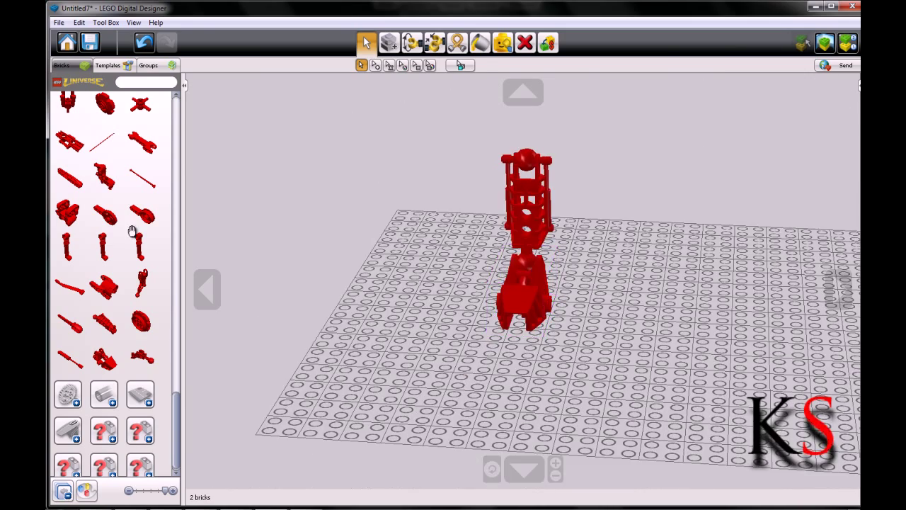
mouse_move(162, 142)
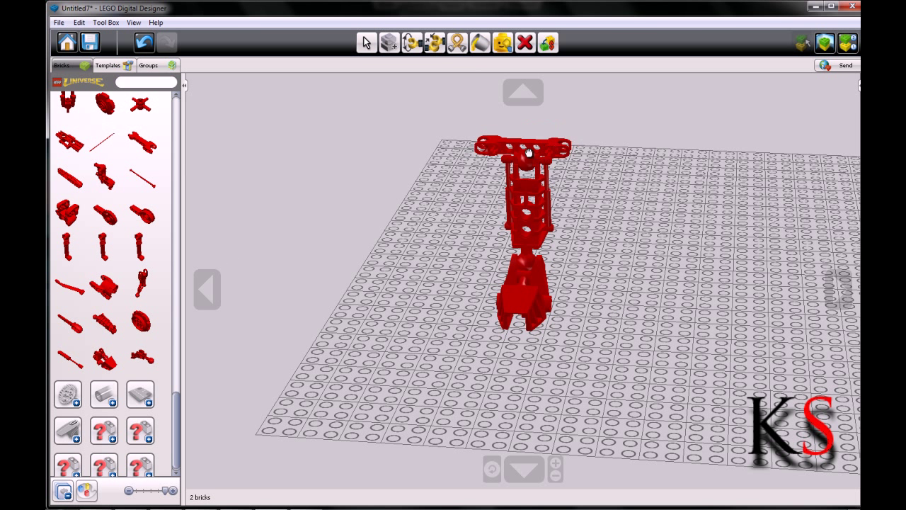
click(367, 43)
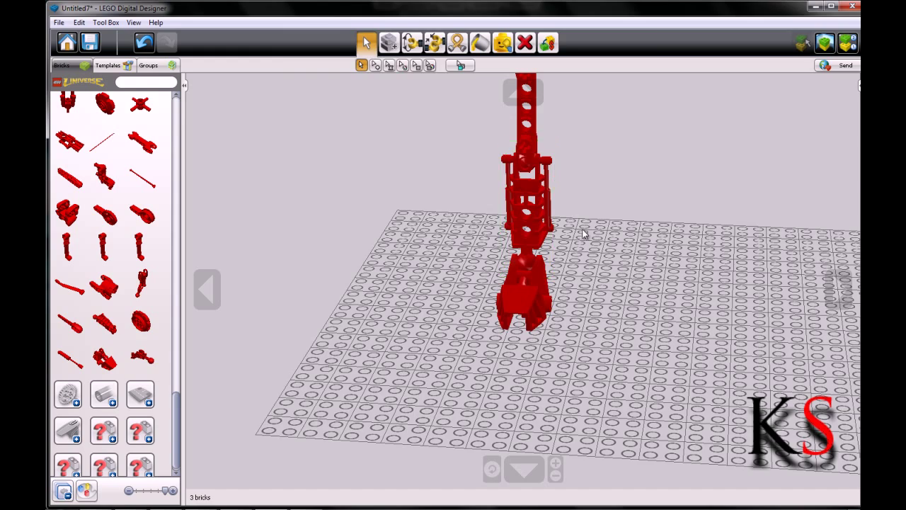
drag(584, 234, 651, 241)
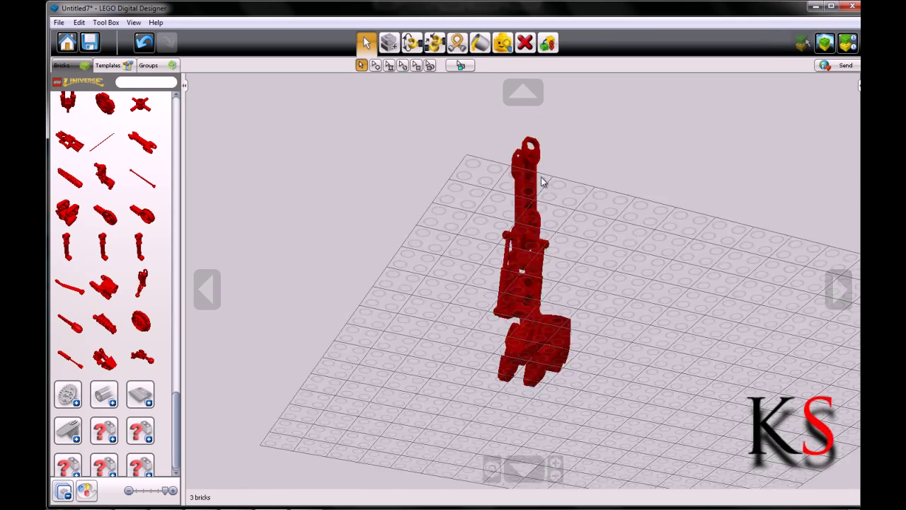
drag(538, 177, 566, 366)
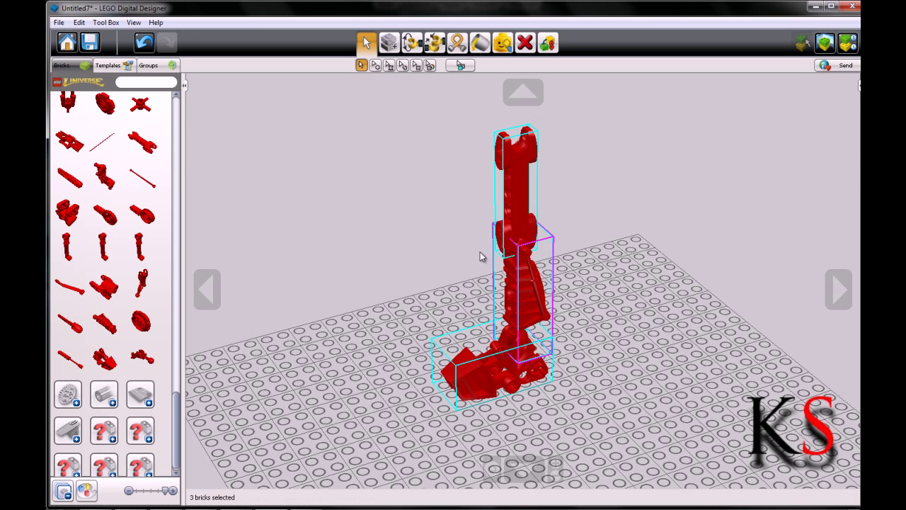
Step: Select the upper, middle and remaining leg pieces so the whole red leg is one selection
click(582, 351)
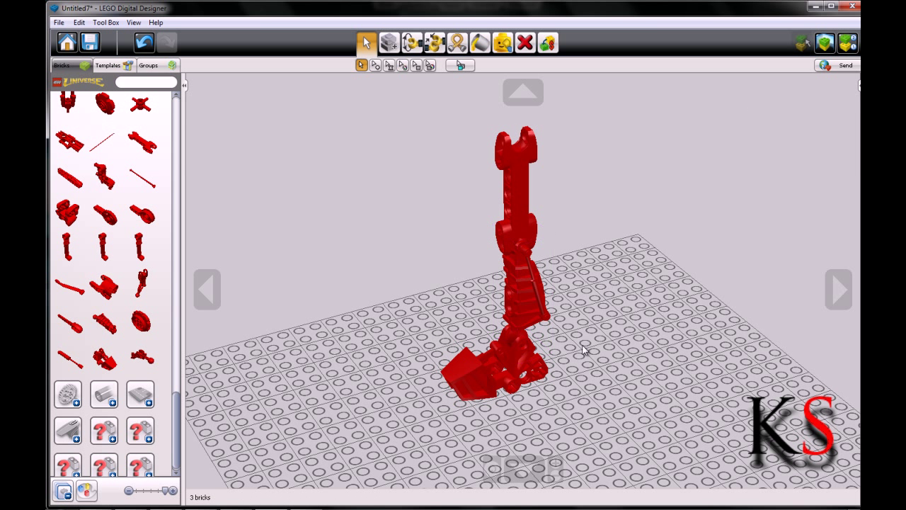
mouse_move(697, 239)
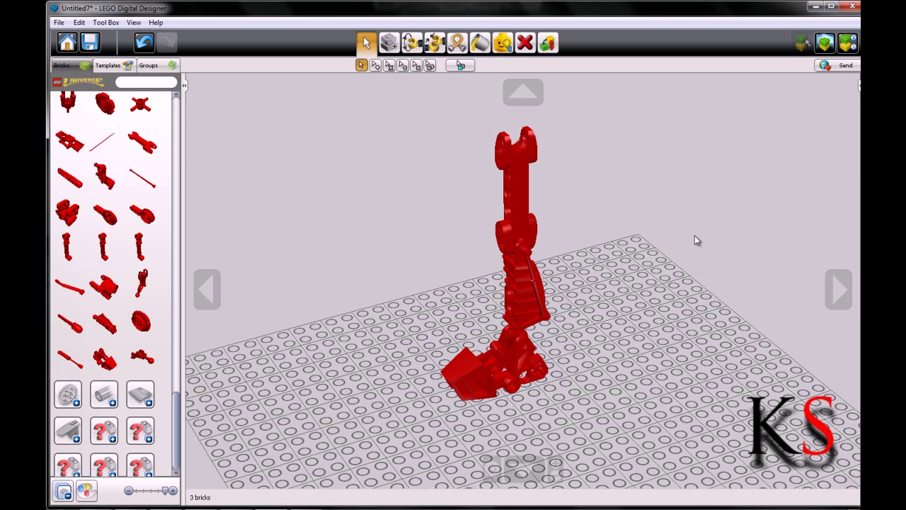
mouse_move(451, 216)
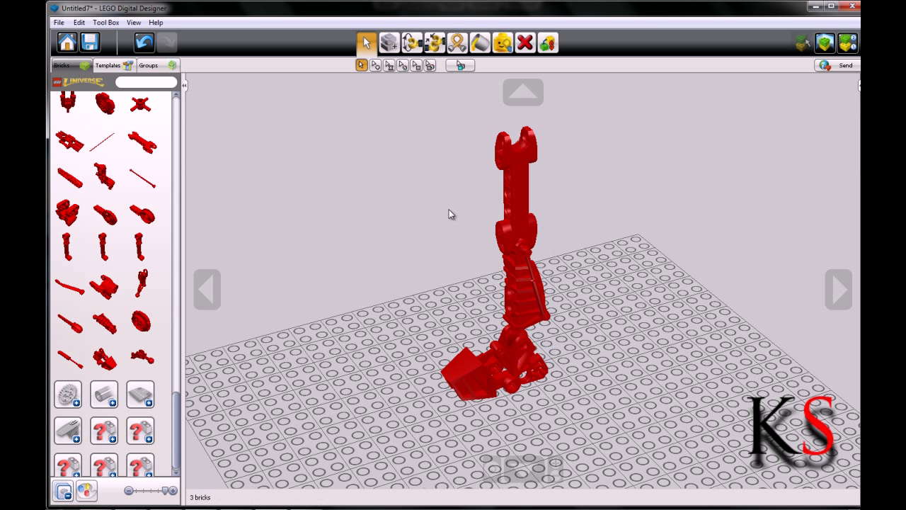
mouse_move(602, 305)
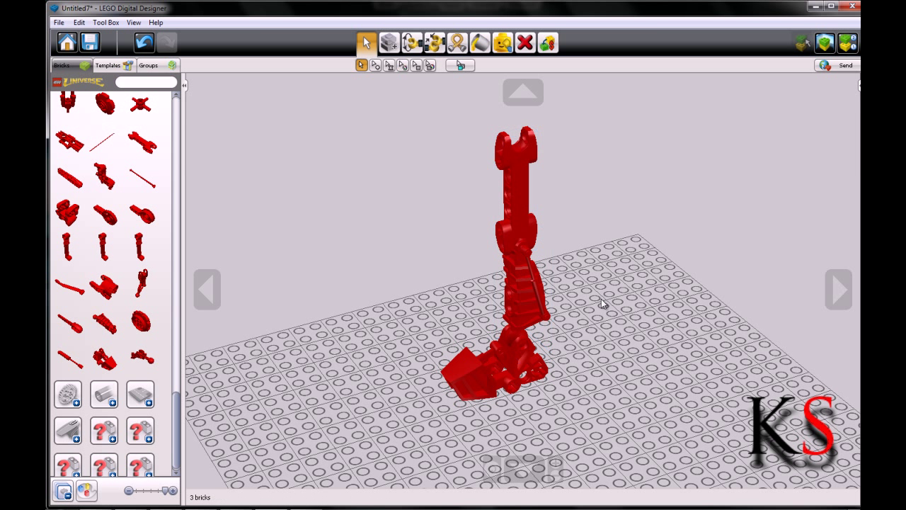
mouse_move(537, 173)
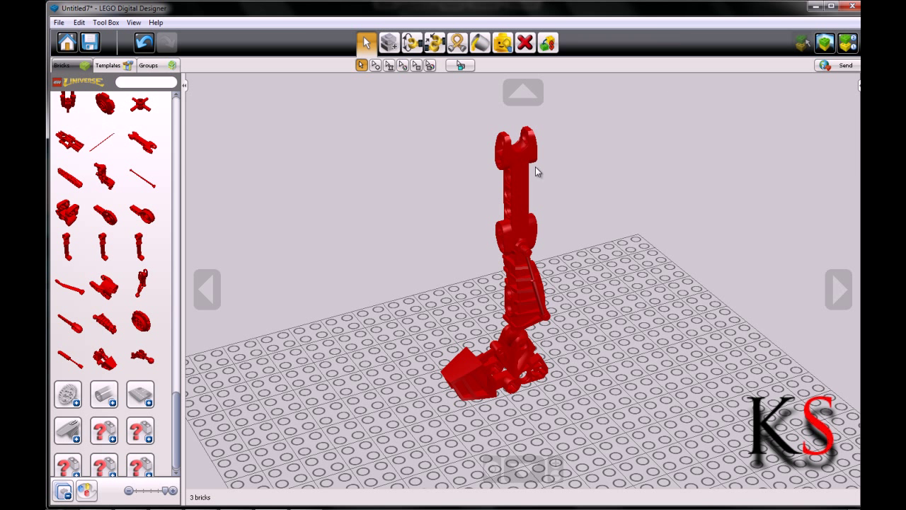
click(517, 173)
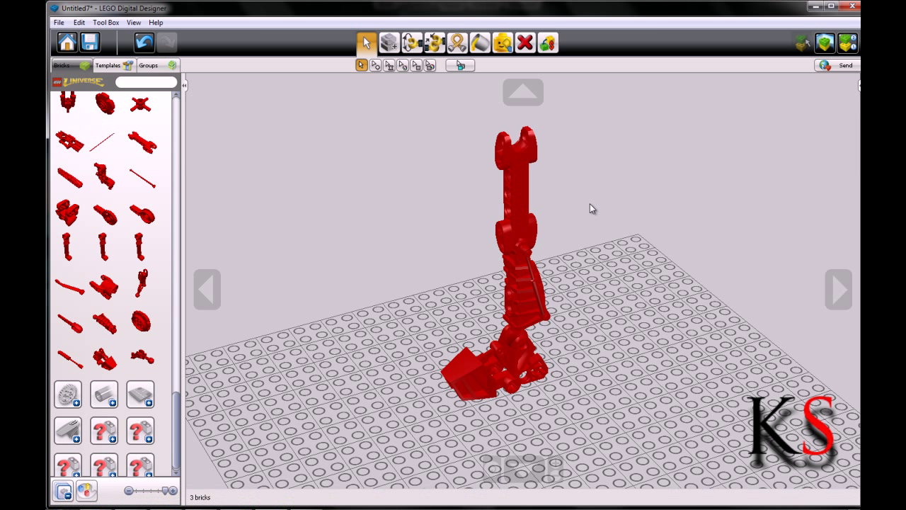
click(517, 173)
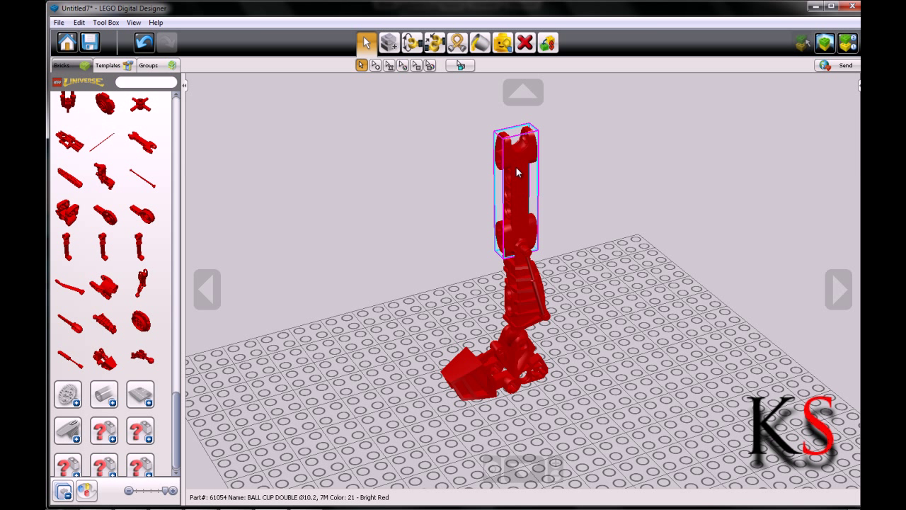
mouse_move(516, 198)
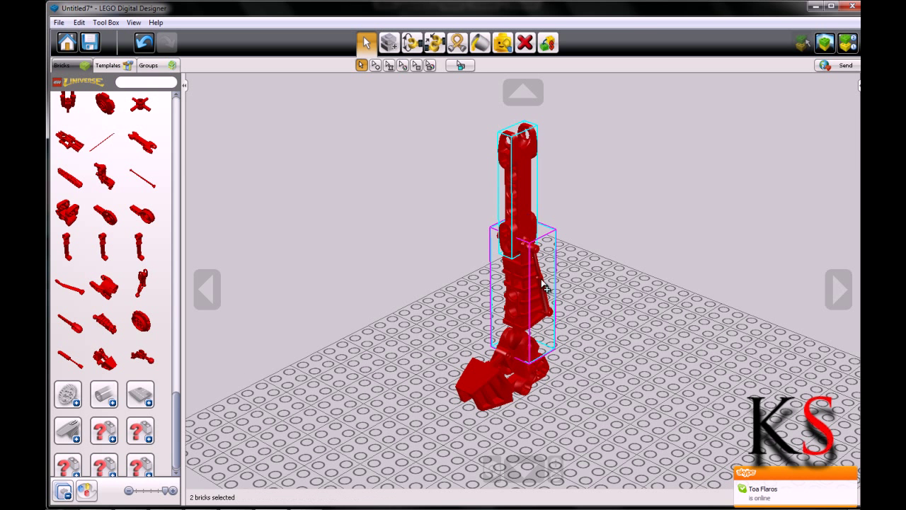
drag(545, 286, 626, 414)
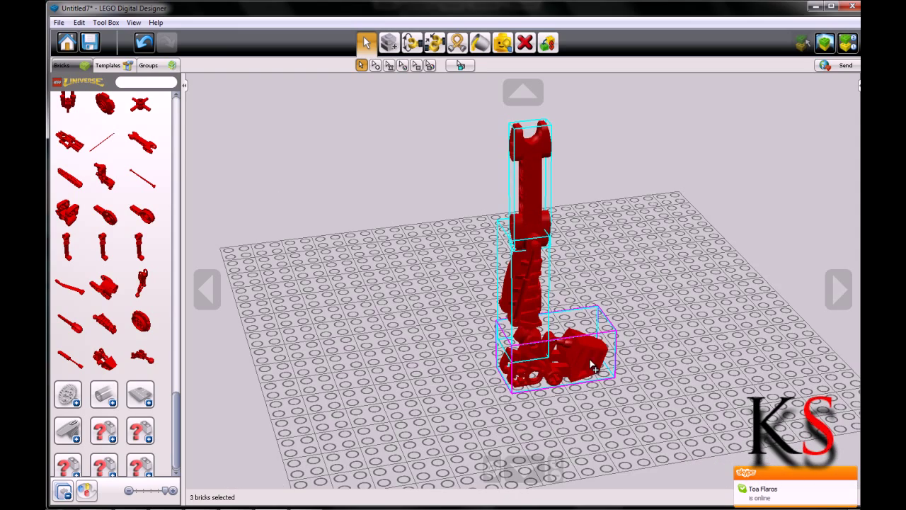
click(581, 352)
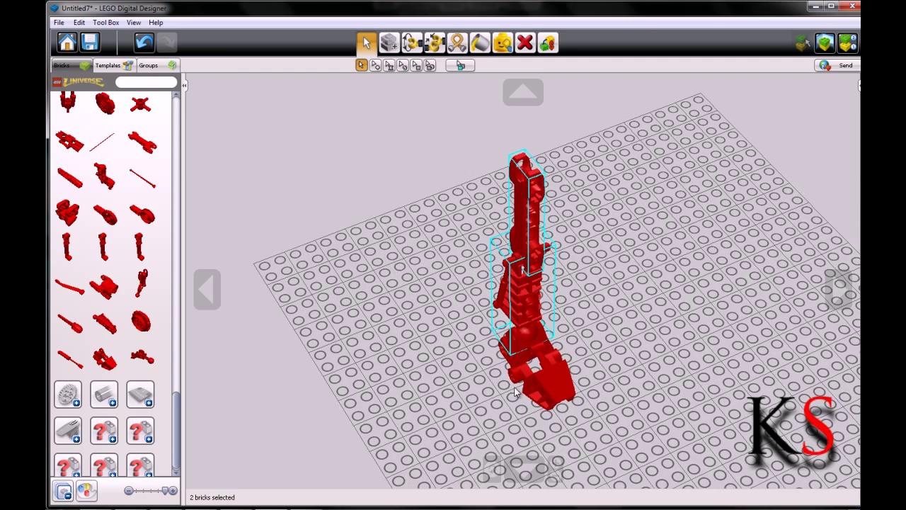
click(517, 393)
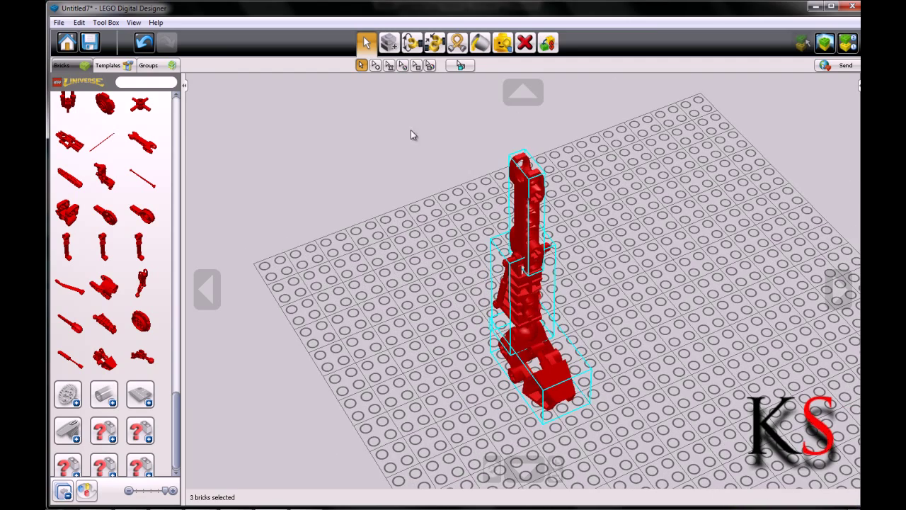
mouse_move(377, 67)
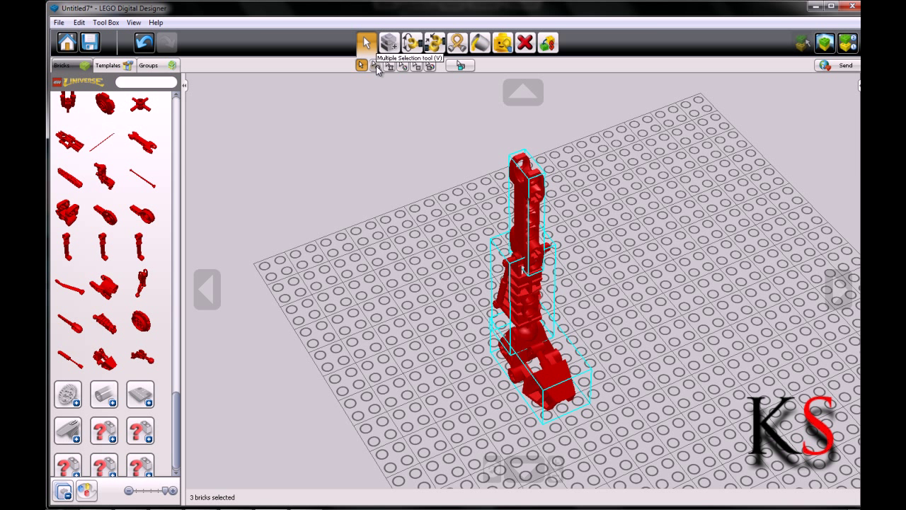
click(527, 323)
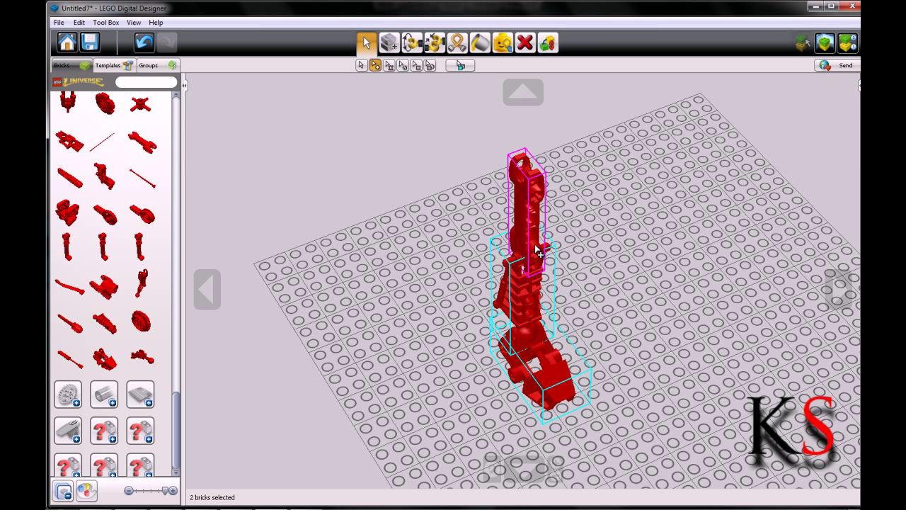
click(374, 65)
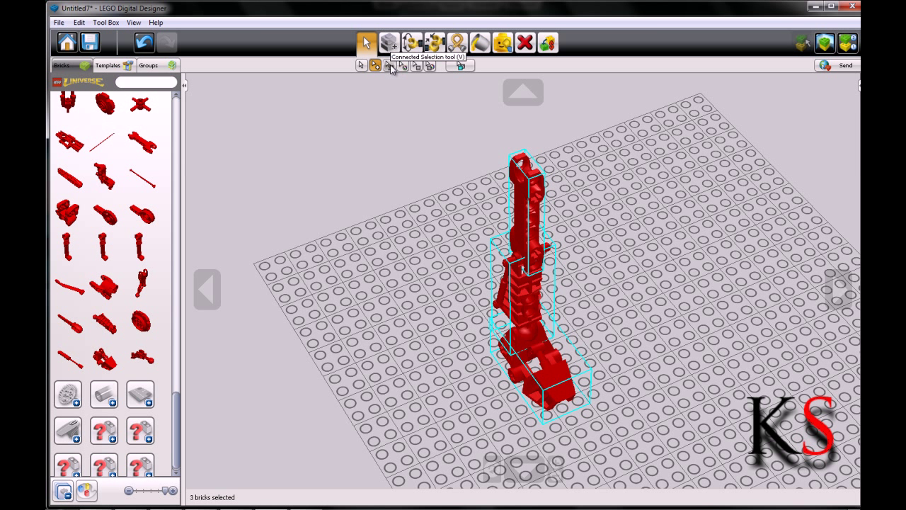
mouse_move(555, 215)
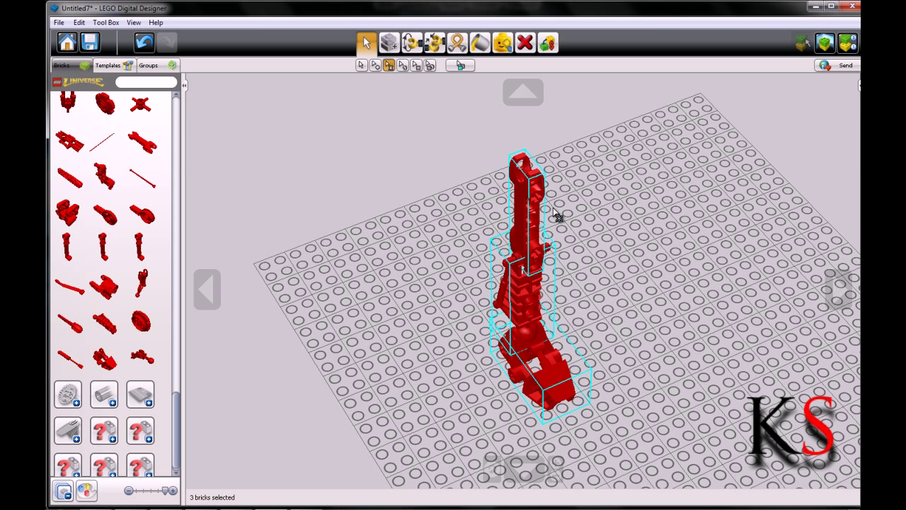
click(527, 212)
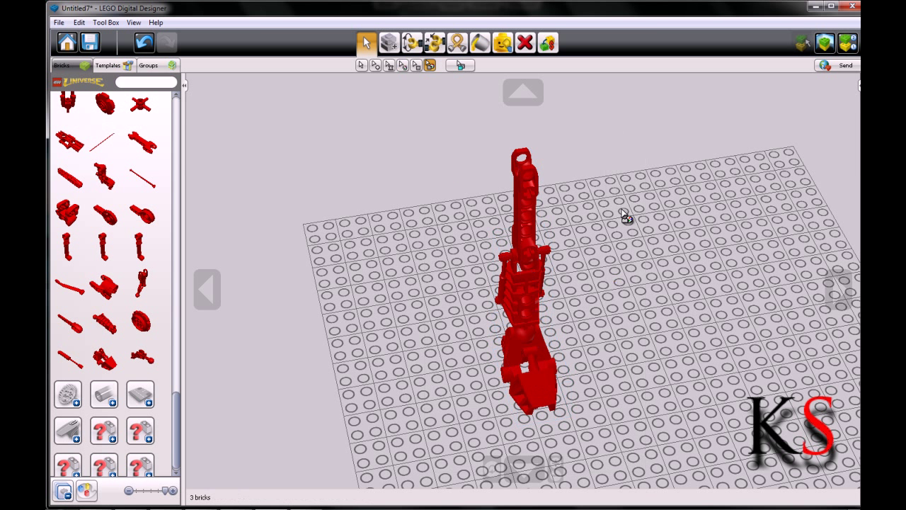
Step: Select the whole connected leg for cloning, then start a palette search by name
click(524, 283)
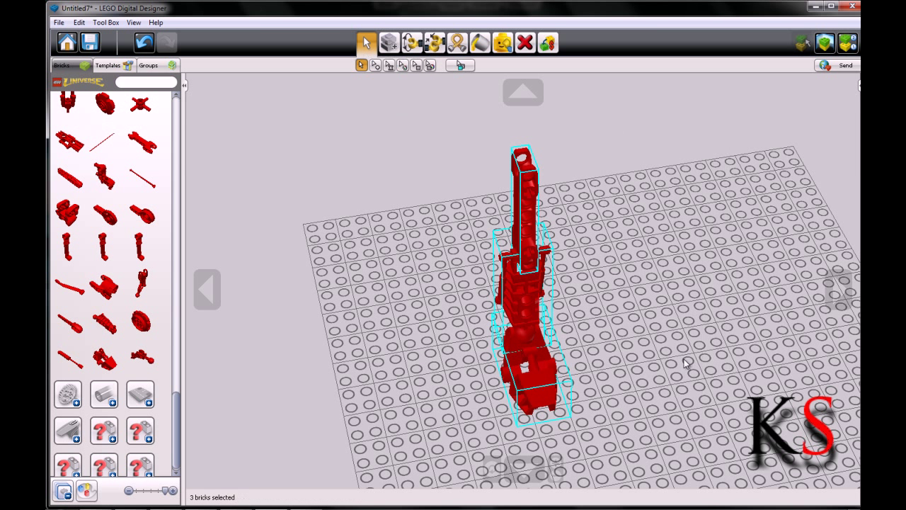
mouse_move(389, 43)
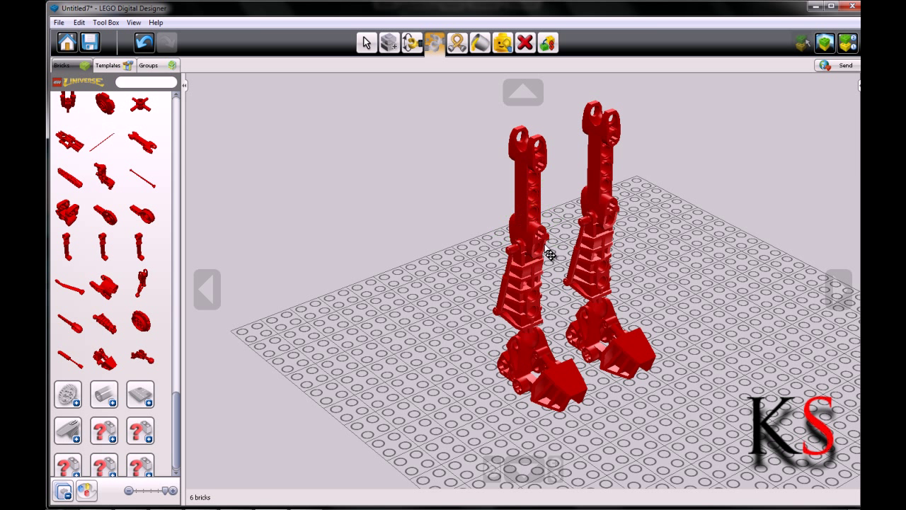
click(145, 82)
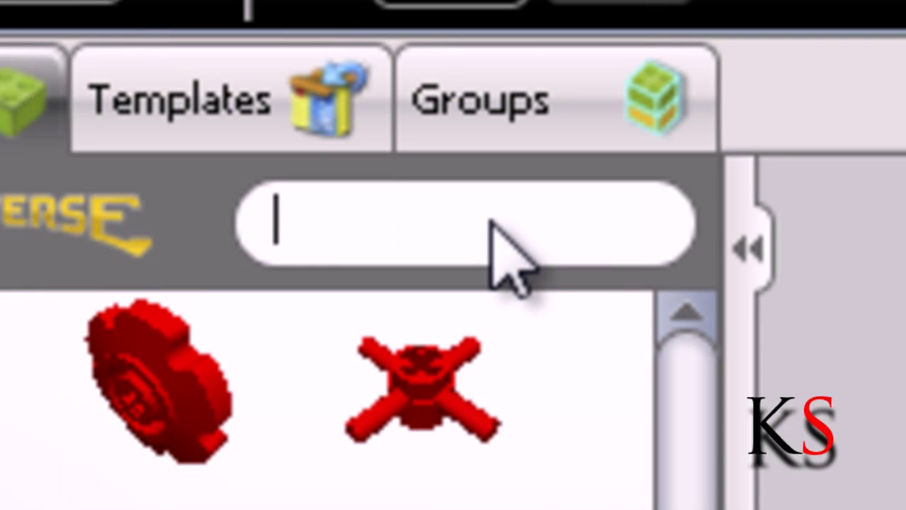
Step: Find the flexible hose by searching 'hose' and snap its end onto a leg
text(hose)
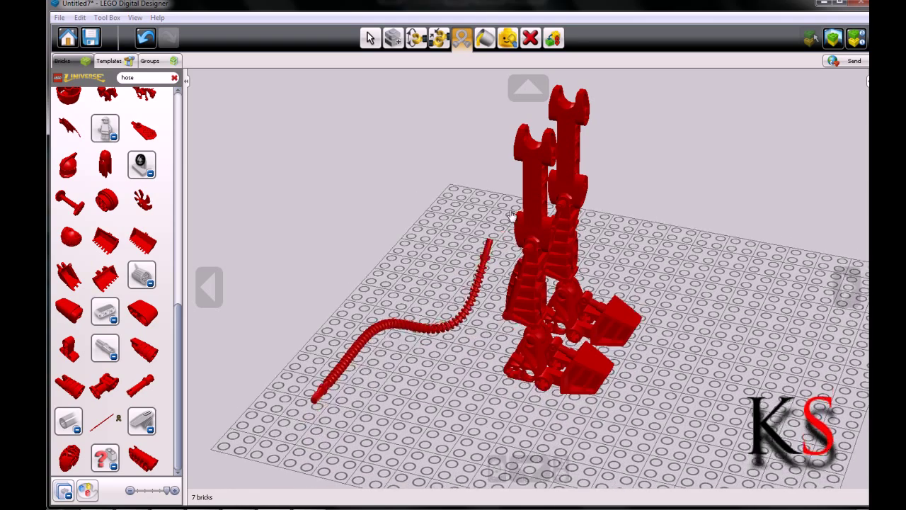
drag(509, 212, 616, 241)
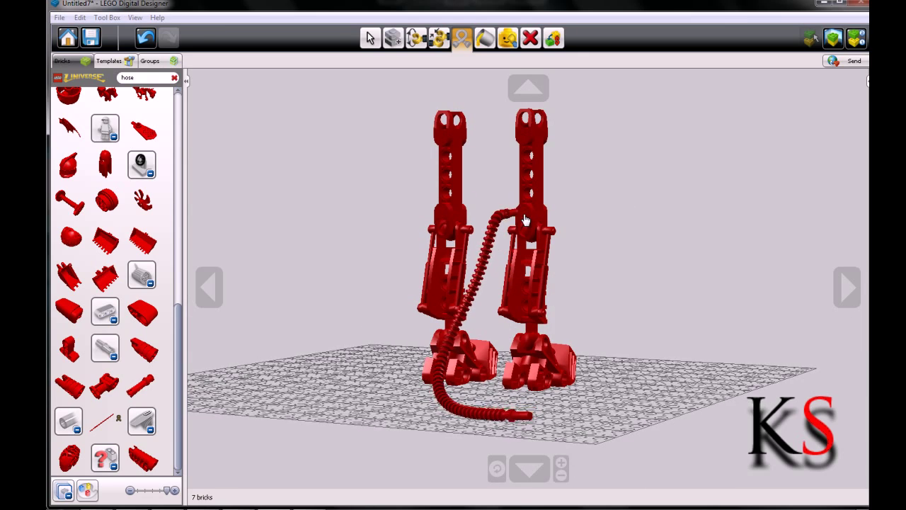
click(527, 220)
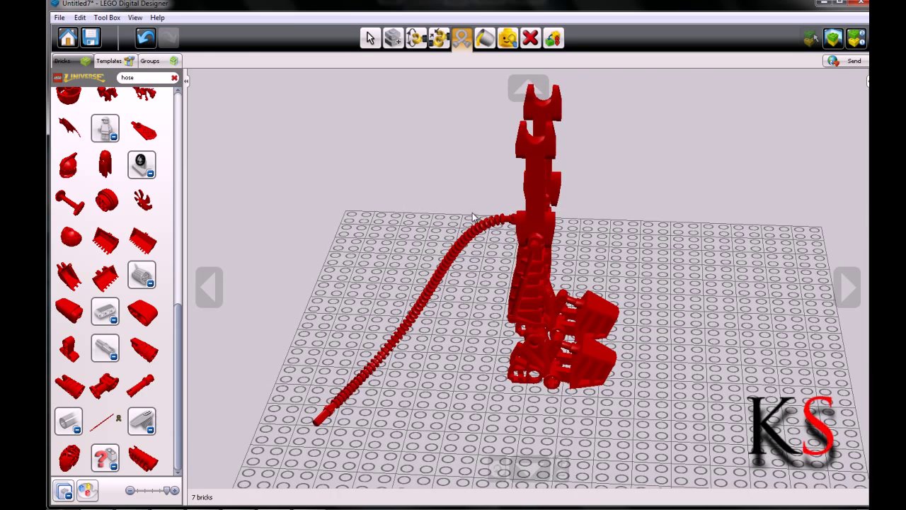
mouse_move(495, 238)
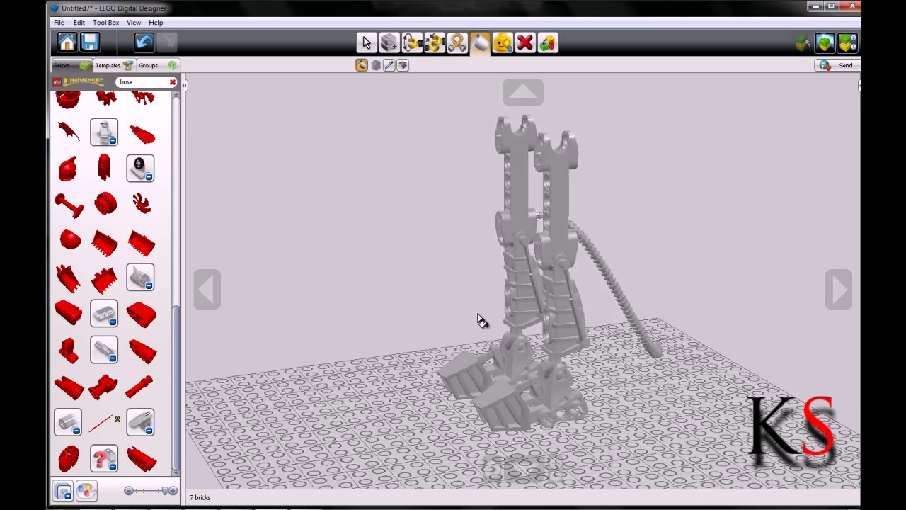
Step: Face both legs and choose White as the paint colour for the bricks
drag(481, 319, 524, 326)
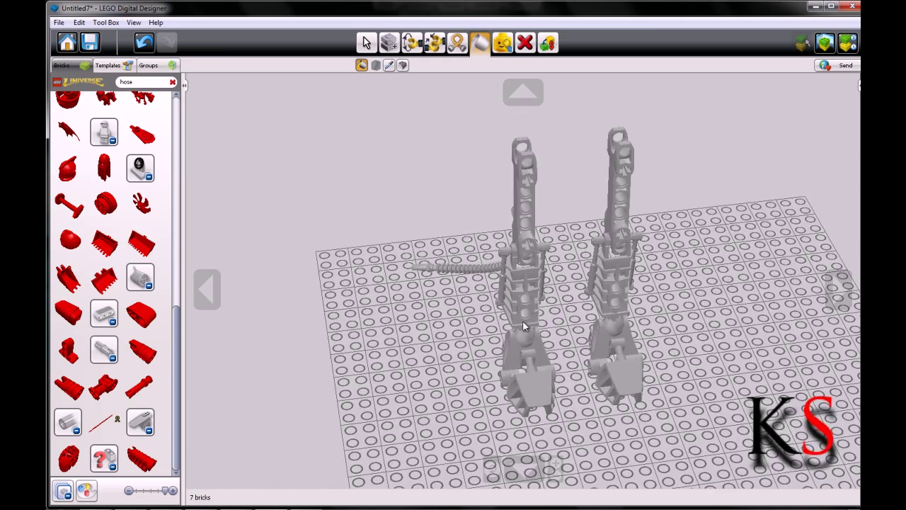
click(376, 65)
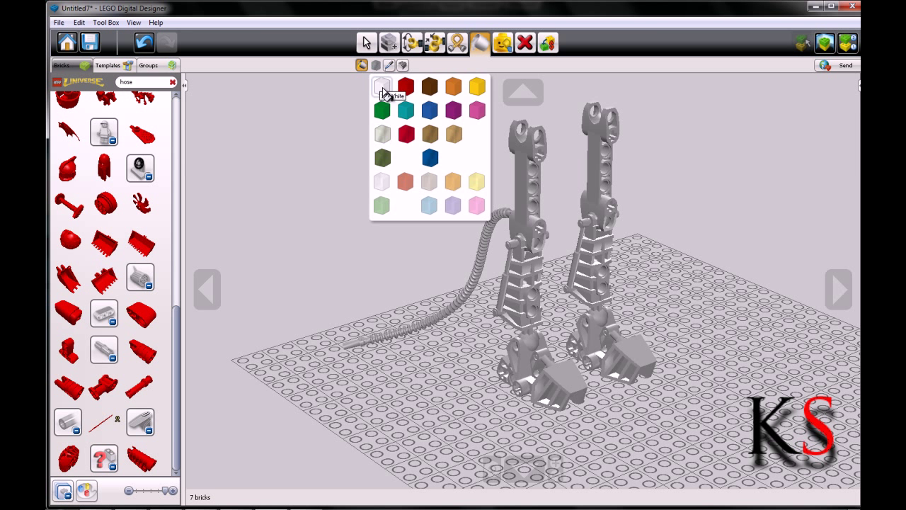
click(383, 85)
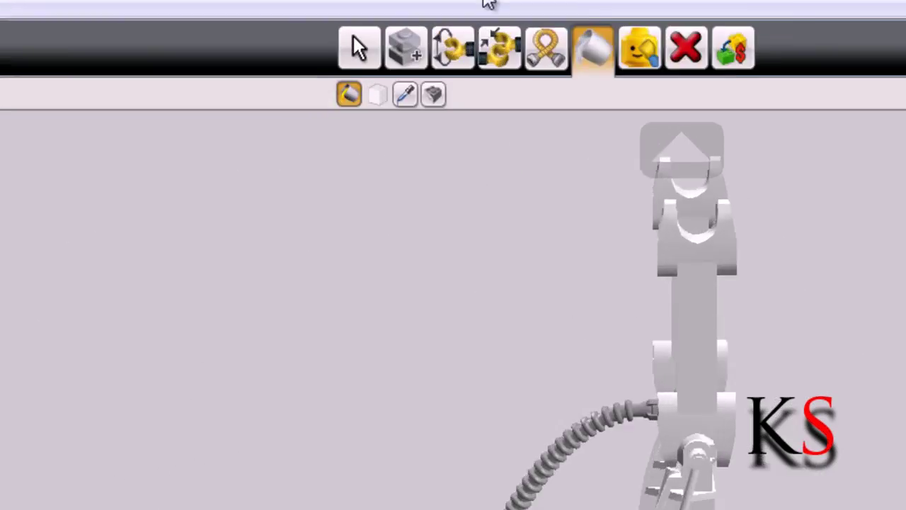
Step: Choose a translucent light blue paint colour for the lower leg sections
click(377, 94)
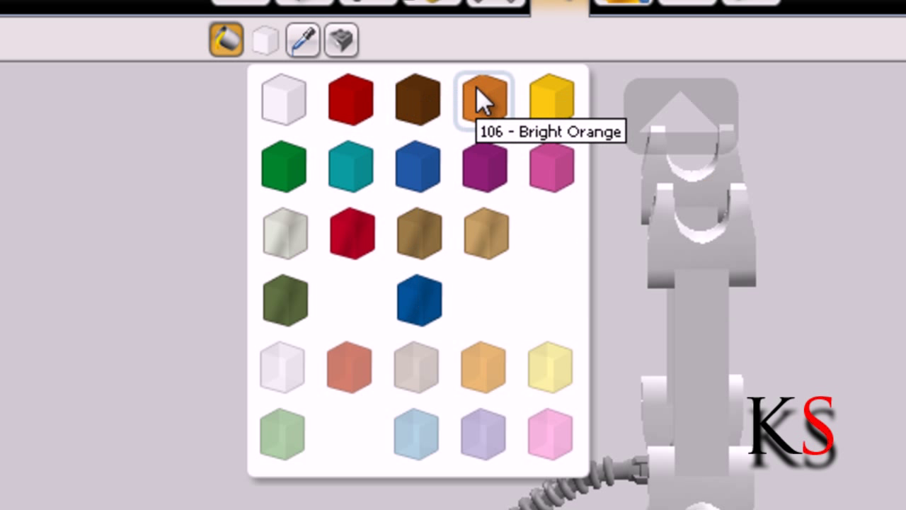
mouse_move(416, 234)
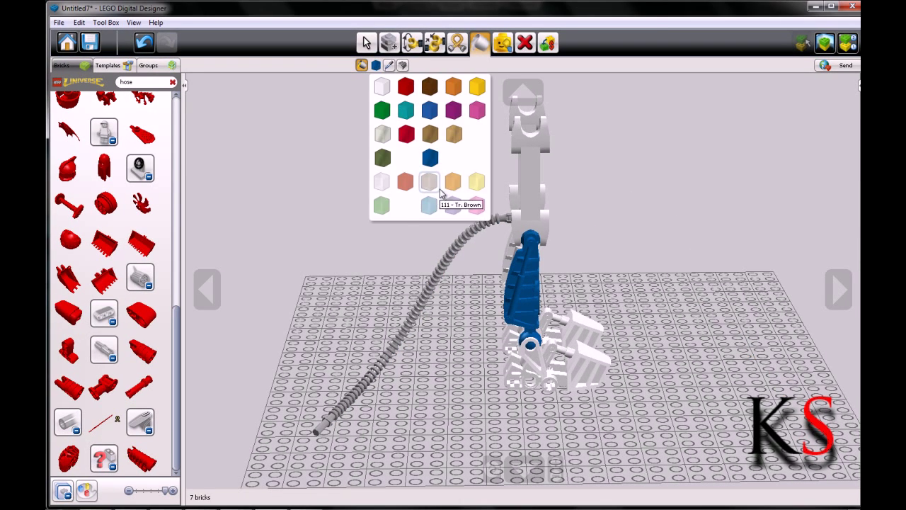
click(430, 204)
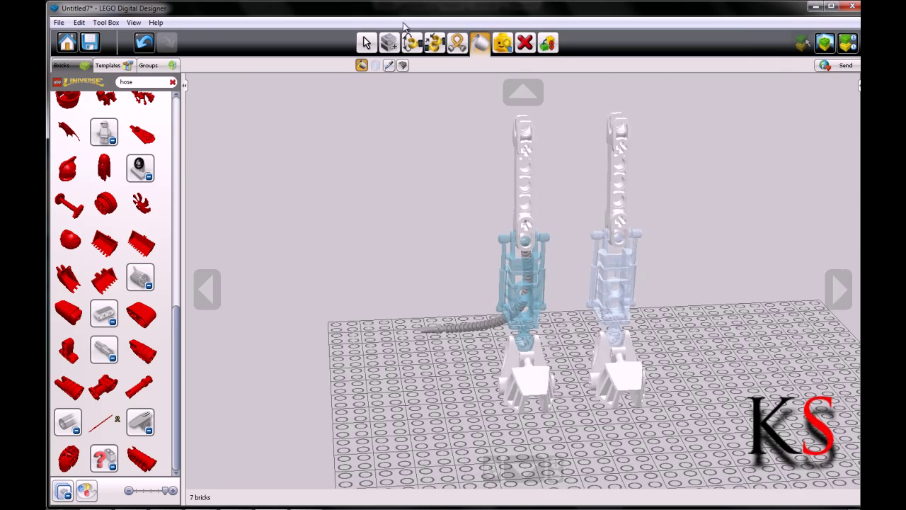
mouse_move(479, 42)
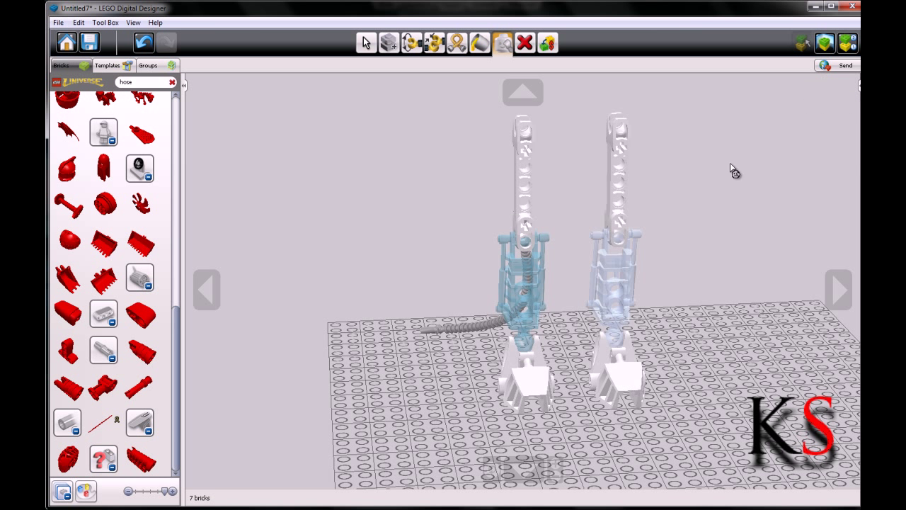
mouse_move(707, 85)
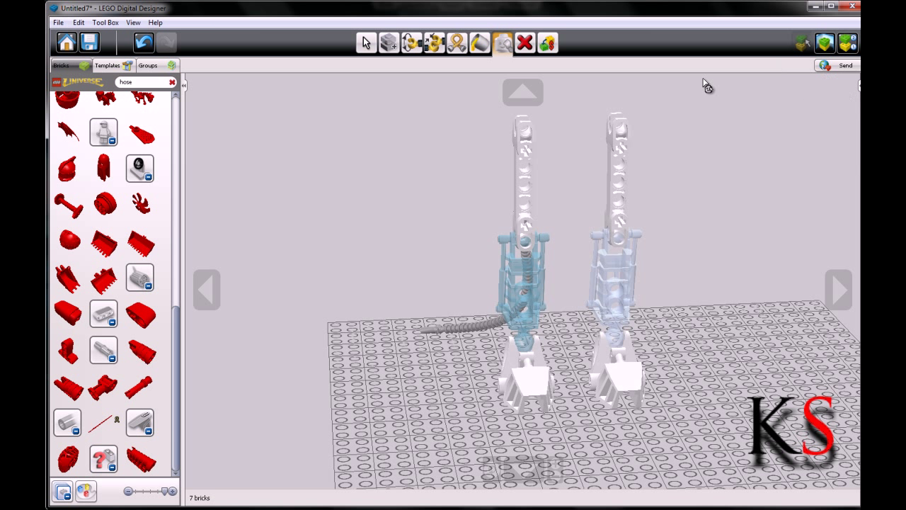
click(524, 42)
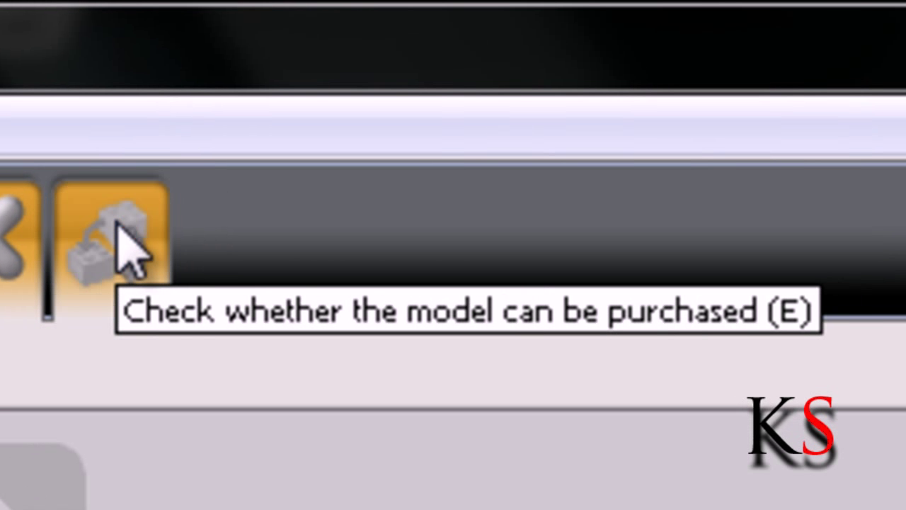
Step: Run the check for whether the model can be purchased
click(106, 240)
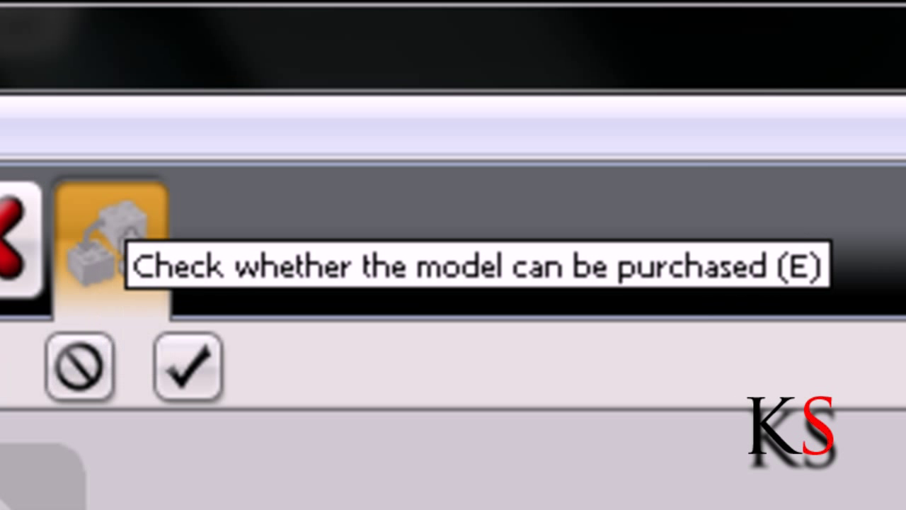